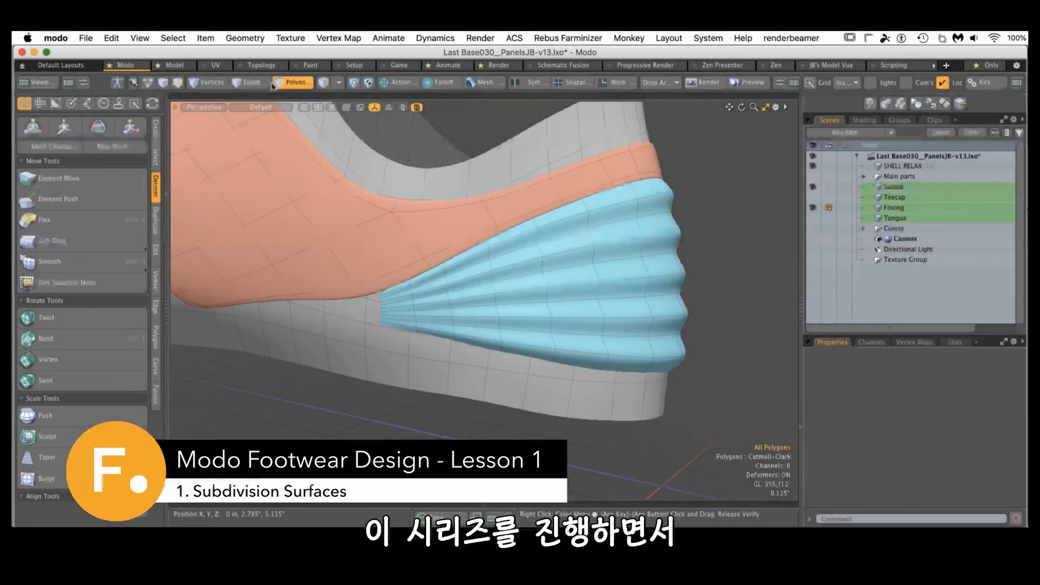
# - Switch to the Untitled (2) scene containing the cube, subdivided sphere and curve
pyautogui.click(250, 82)
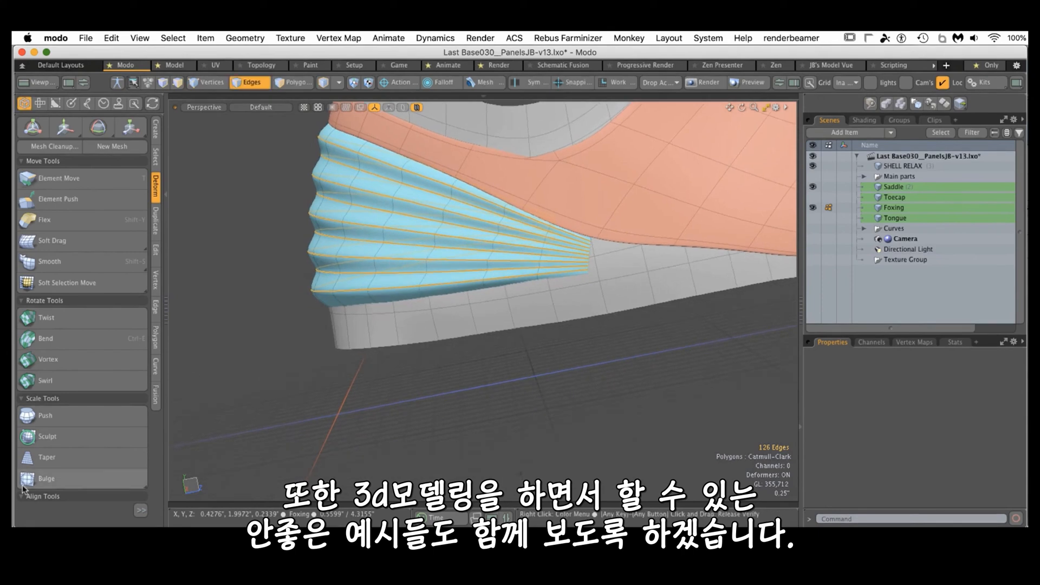
pyautogui.moveTo(153, 312)
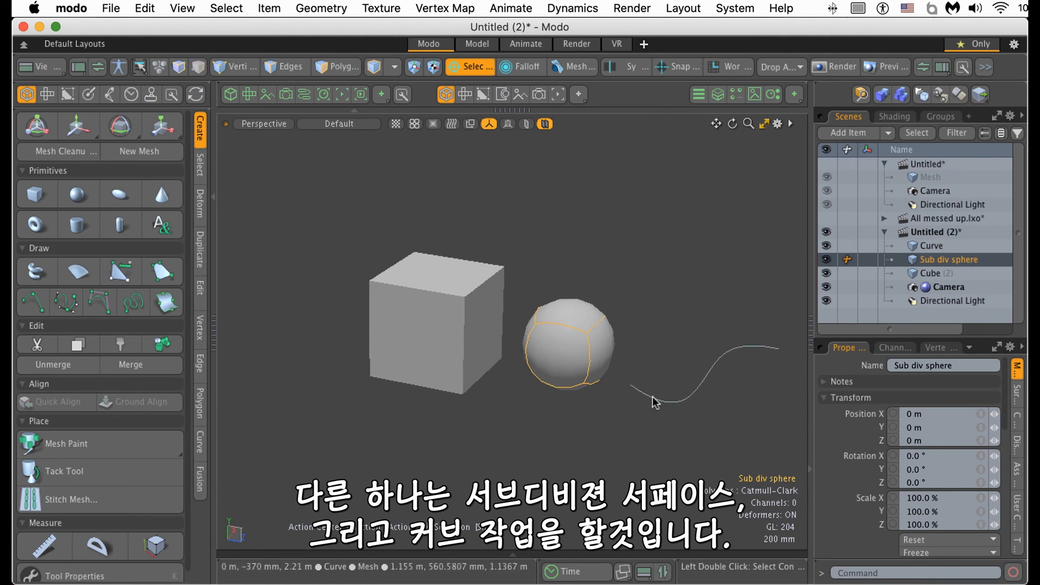
# - Select the Curve, sub div sphere and CC sphere items in the item list
pyautogui.click(932, 246)
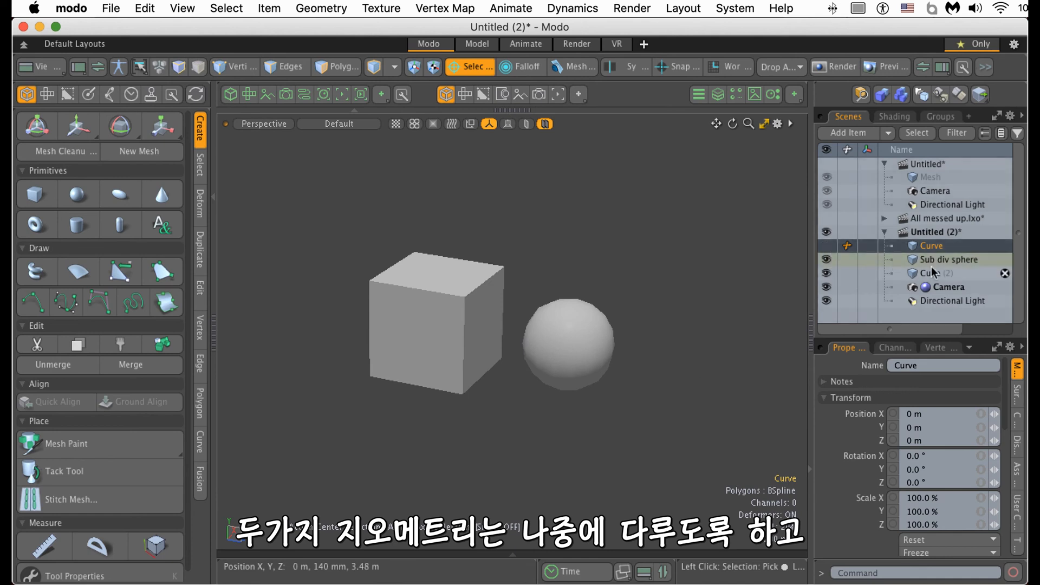
pyautogui.click(948, 259)
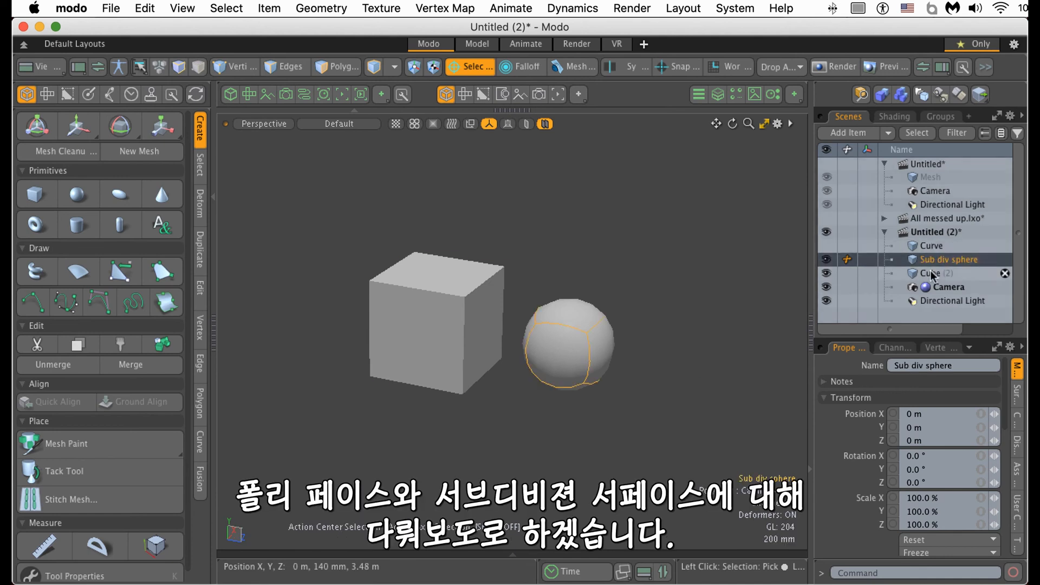
pyautogui.click(932, 273)
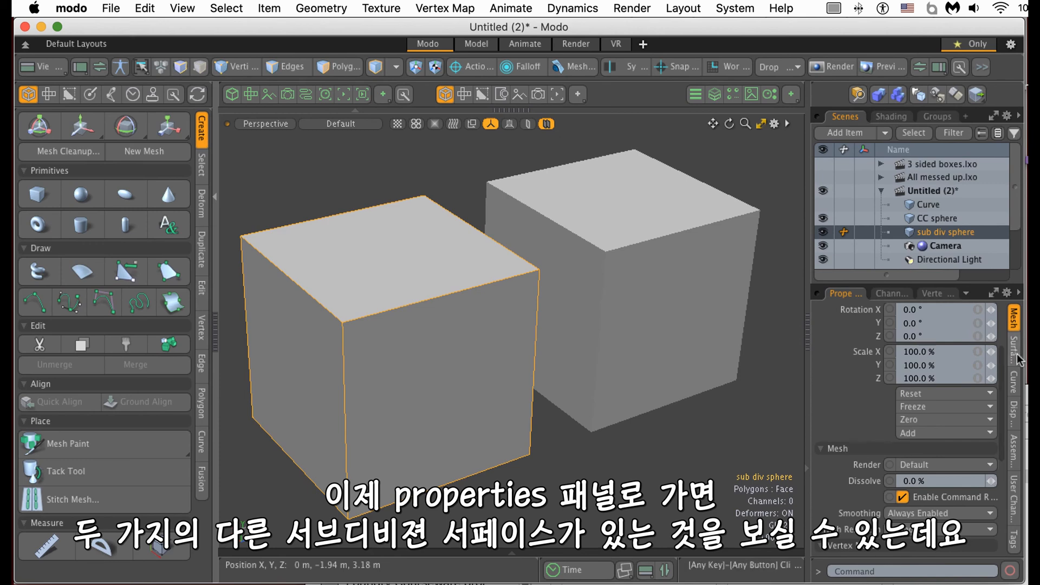
# - Show the mesh subdivision settings and orbit to compare the Catmull-Clark and Subdiv spheres
pyautogui.click(1011, 344)
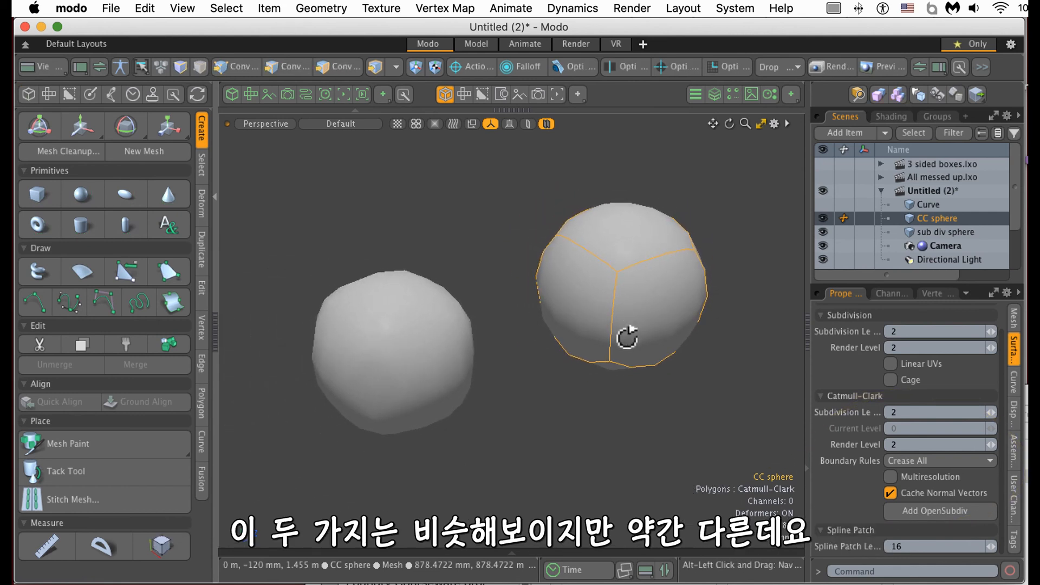
pyautogui.moveTo(627, 338); pyautogui.dragTo(687, 391)
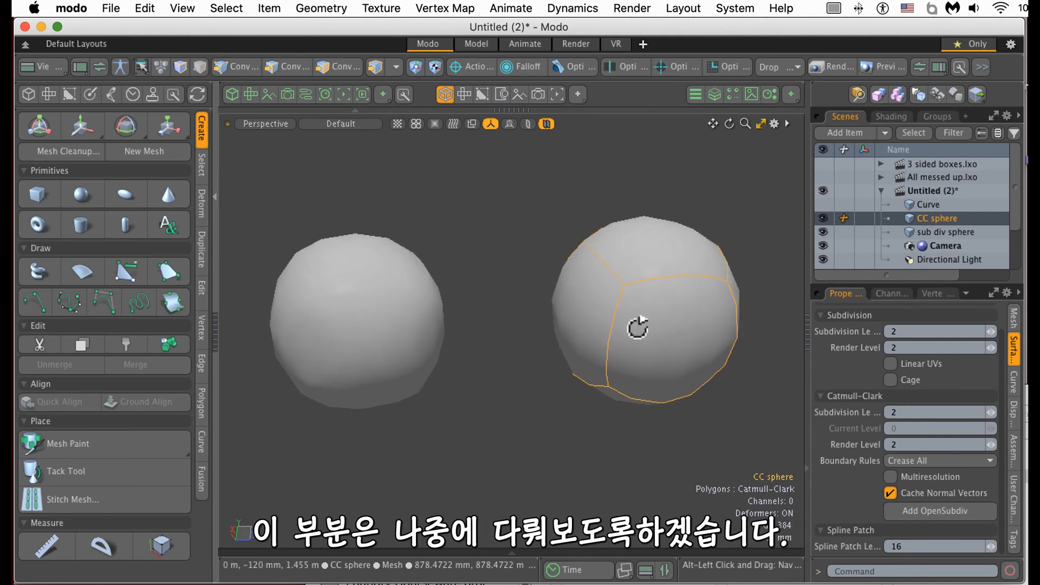
pyautogui.moveTo(637, 328); pyautogui.dragTo(550, 437)
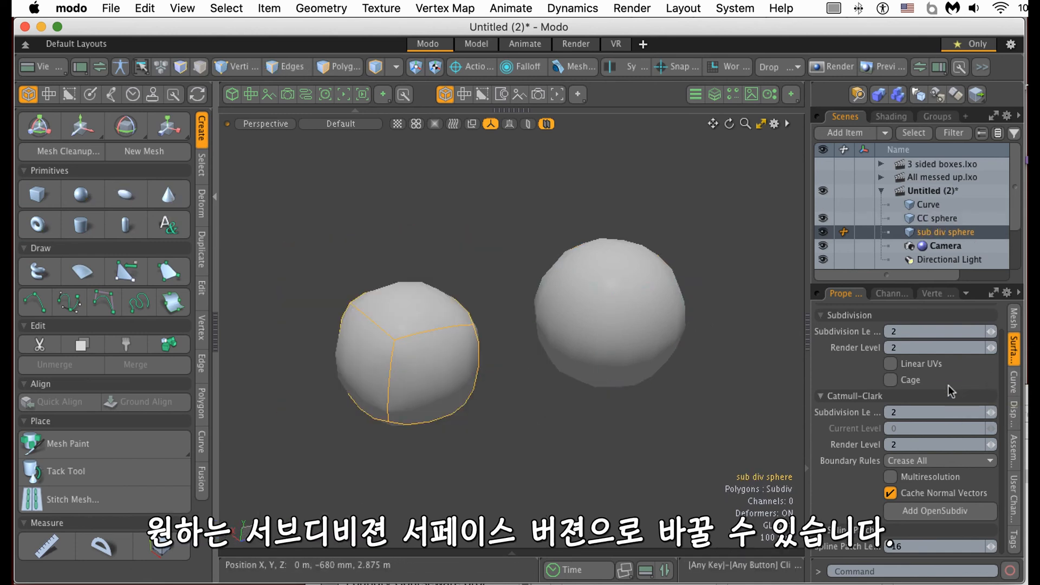
pyautogui.press('tab')
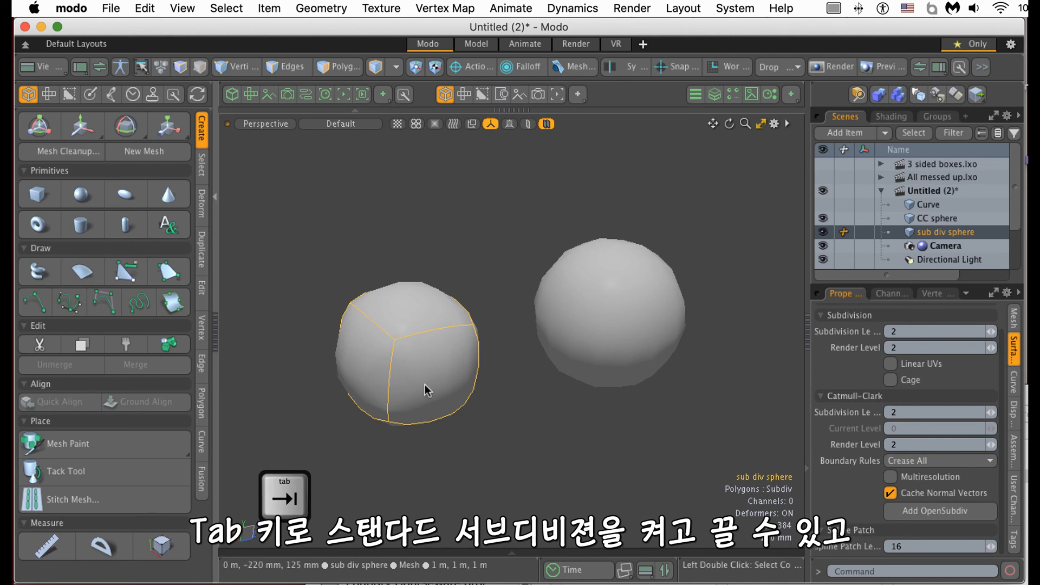
pyautogui.press('tab')
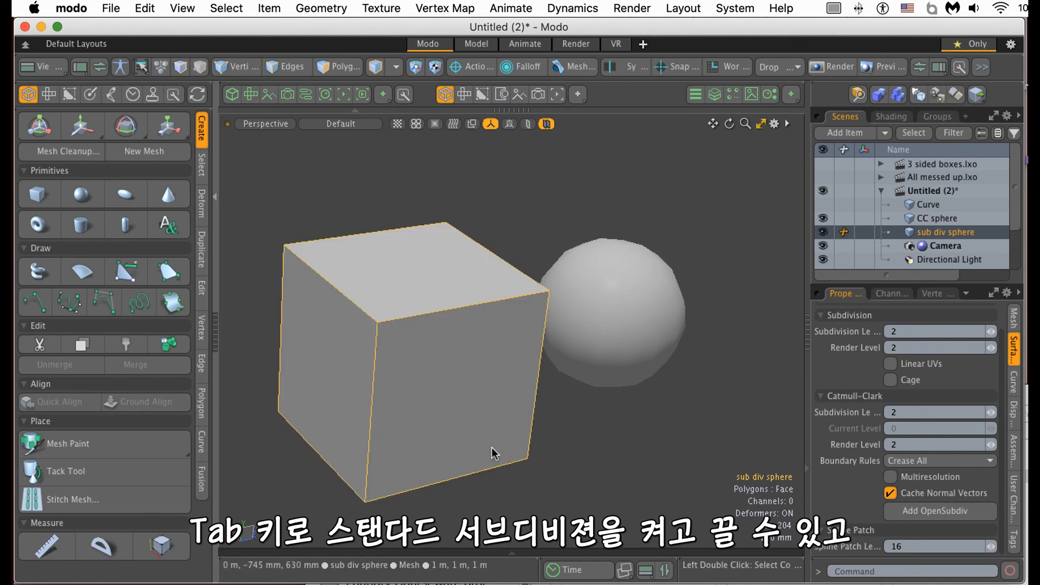
pyautogui.press('Tab')
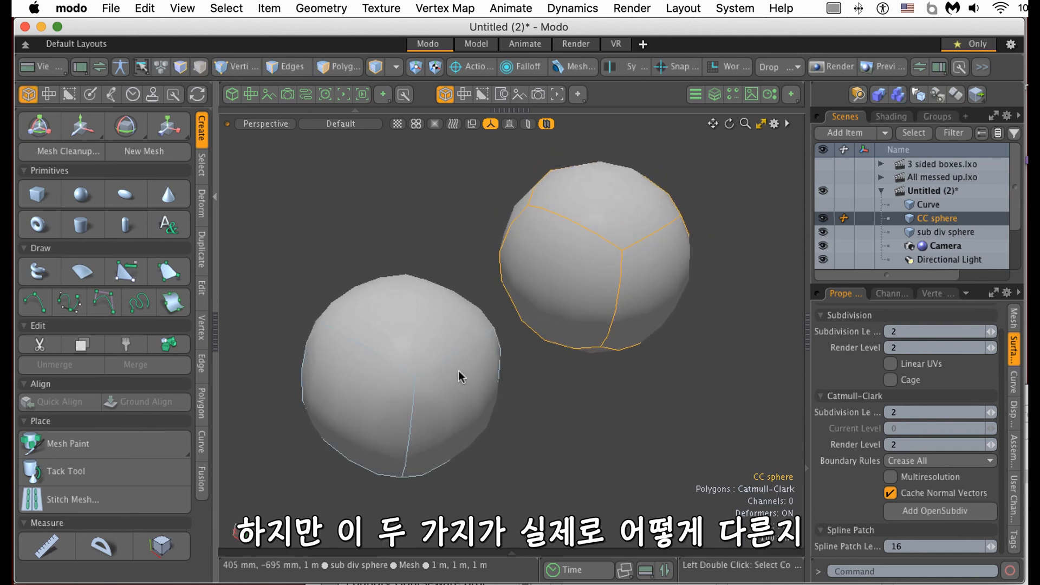
pyautogui.click(945, 232)
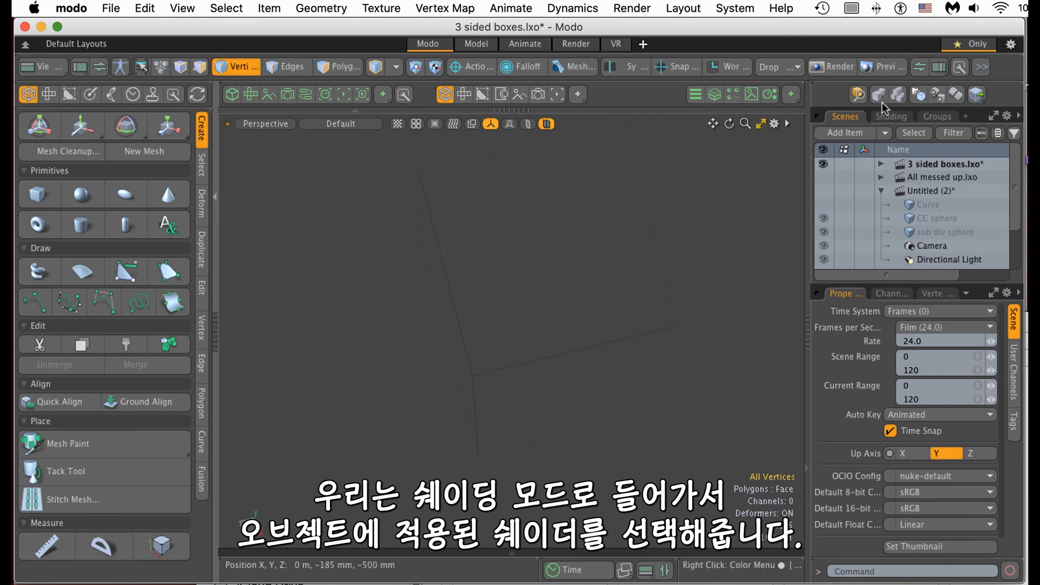
# - In the Shader Tree, enable Double Sided on the Base Material's Surface Normal settings
pyautogui.click(891, 116)
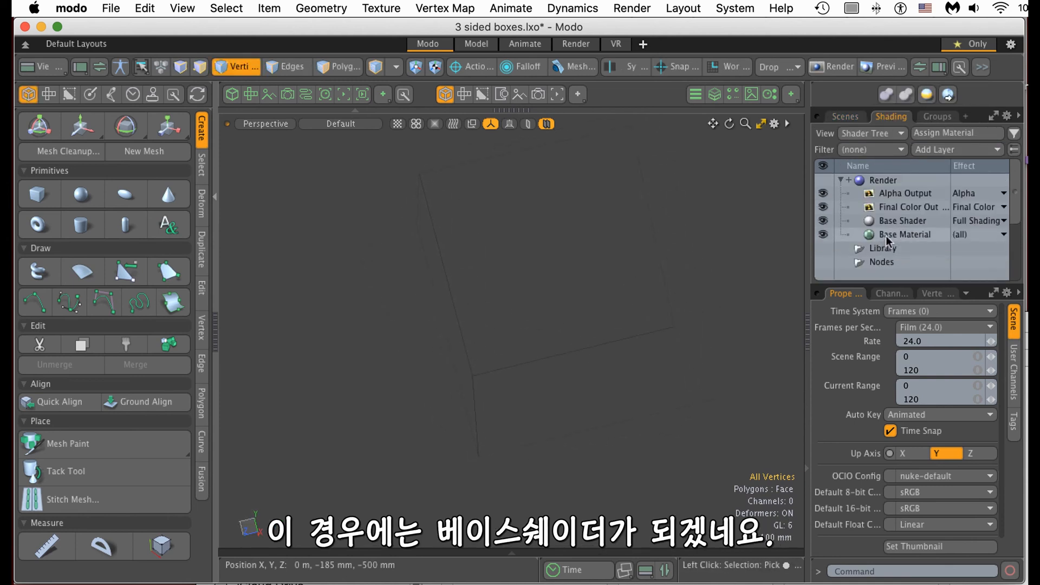
pyautogui.click(904, 234)
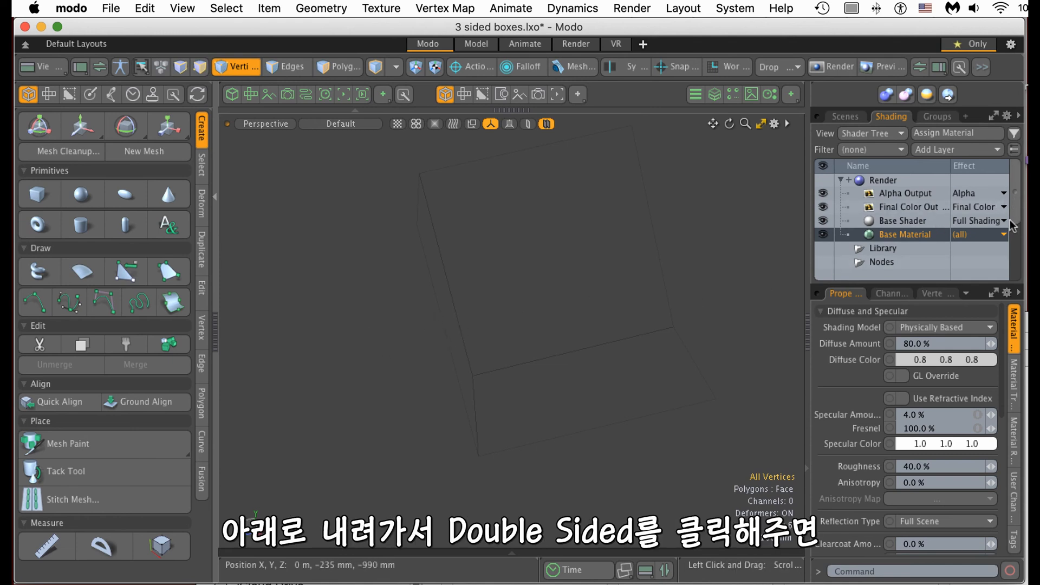
pyautogui.scroll(-3)
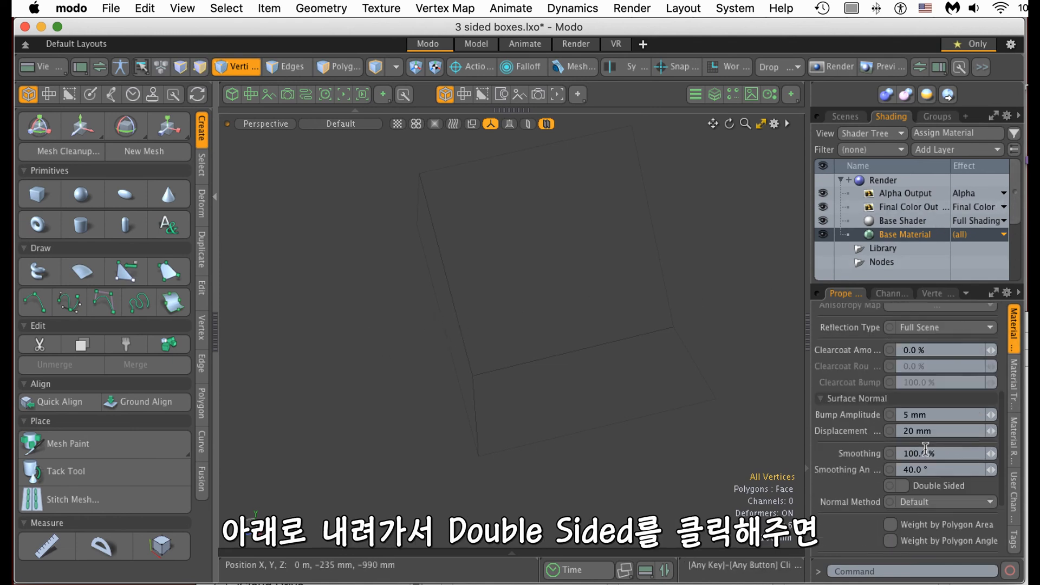
pyautogui.click(889, 486)
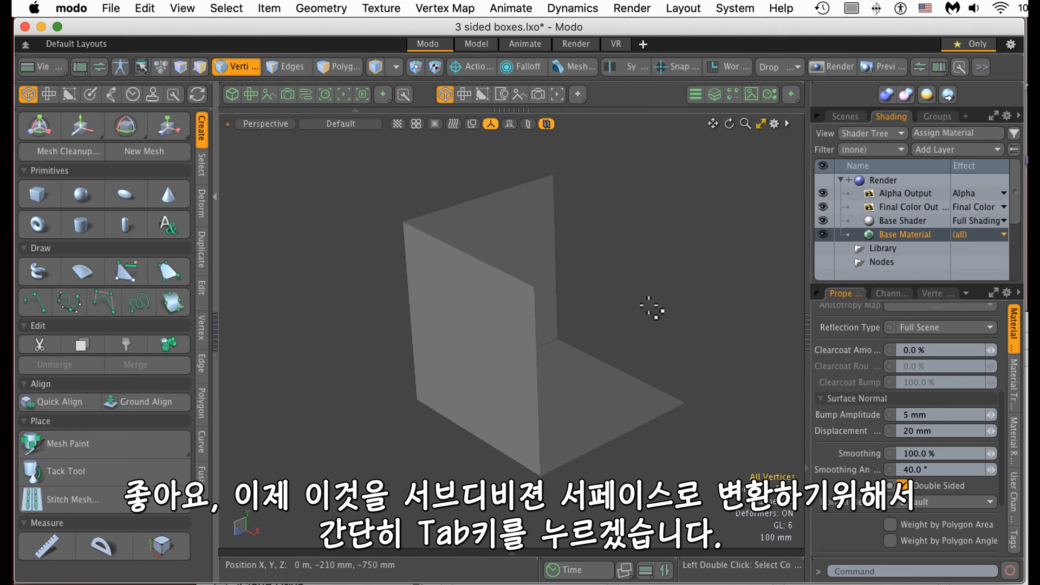
# - Toggle the box to a subdivision surface, inspect it, then toggle back to flat faces
pyautogui.press('Tab')
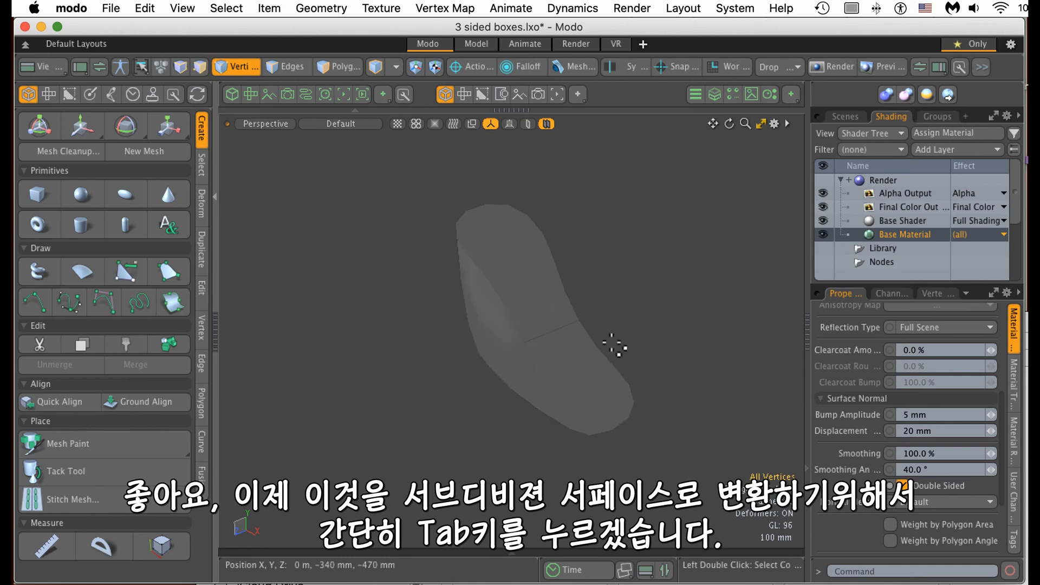
pyautogui.press('tab')
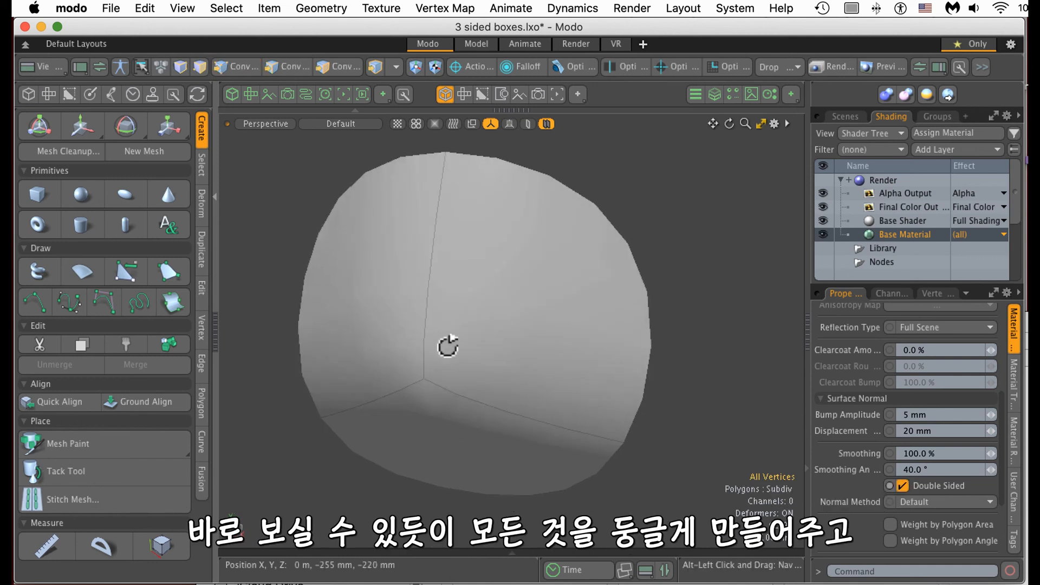
pyautogui.moveTo(447, 345); pyautogui.dragTo(514, 360)
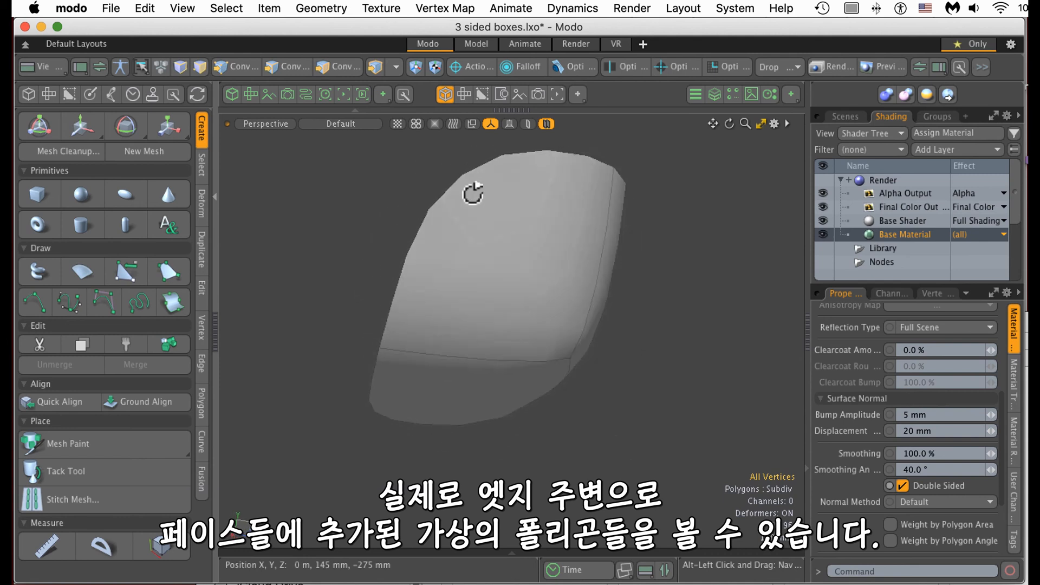
pyautogui.press('Tab')
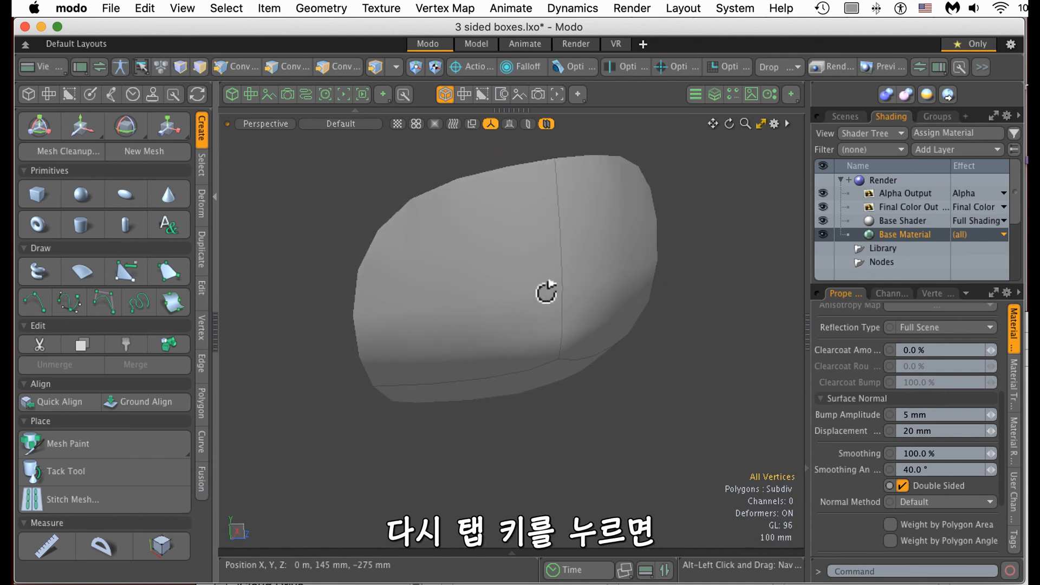
pyautogui.press('tab')
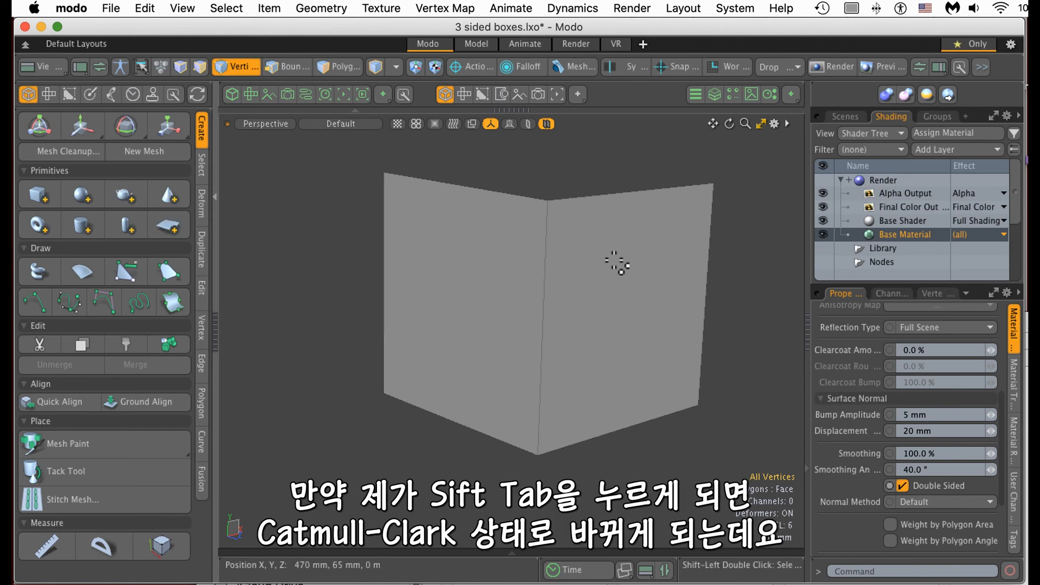
# - Convert the box to Catmull-Clark with Shift+Tab and show the Mesh item properties
pyautogui.press('shift+tab')
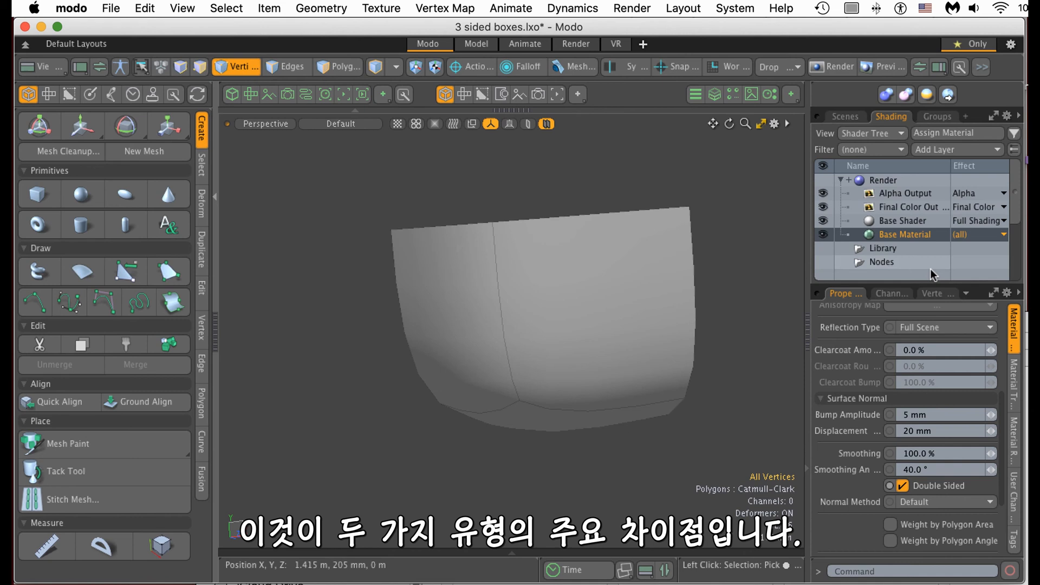
pyautogui.click(844, 116)
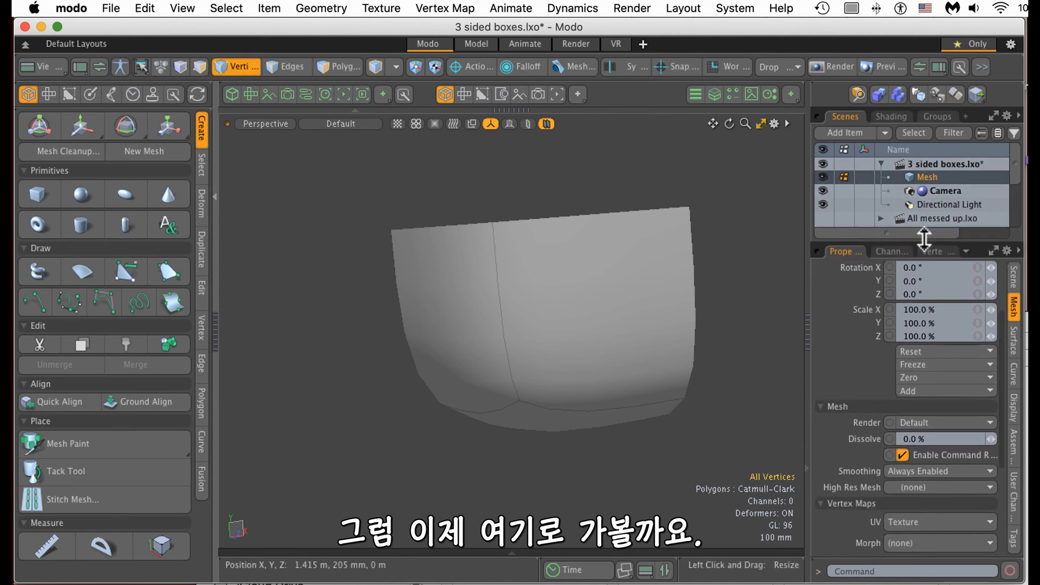
# - Set the mesh's Subdivision Level to 4 in the Surface properties
pyautogui.click(1012, 331)
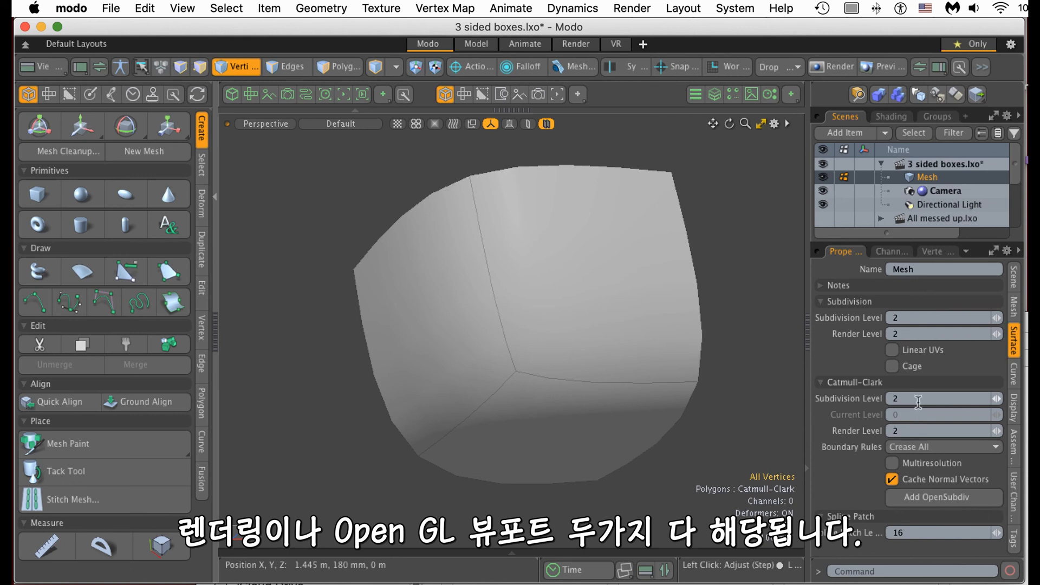
pyautogui.moveTo(919, 400)
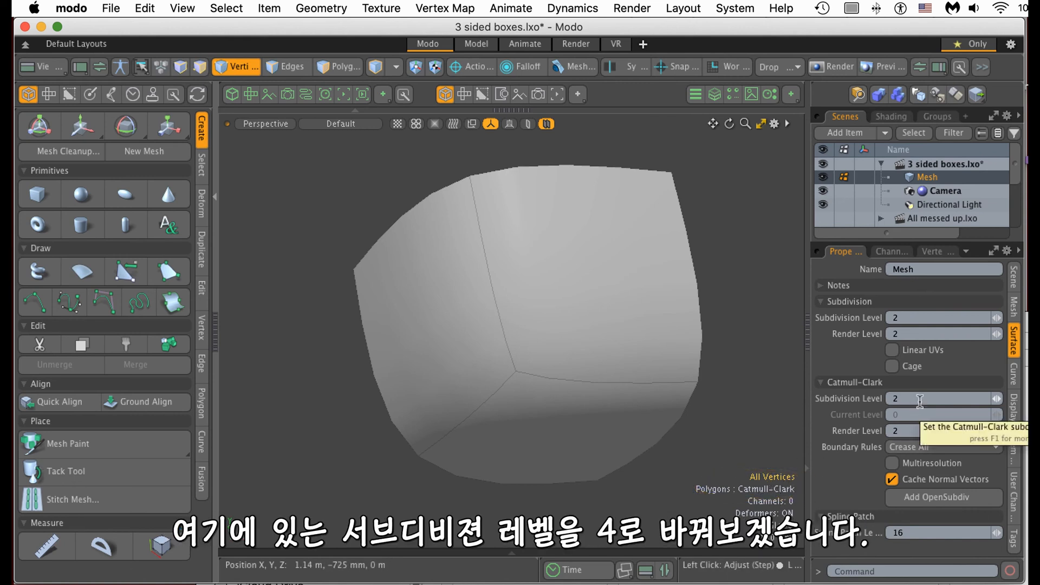
pyautogui.moveTo(733, 403)
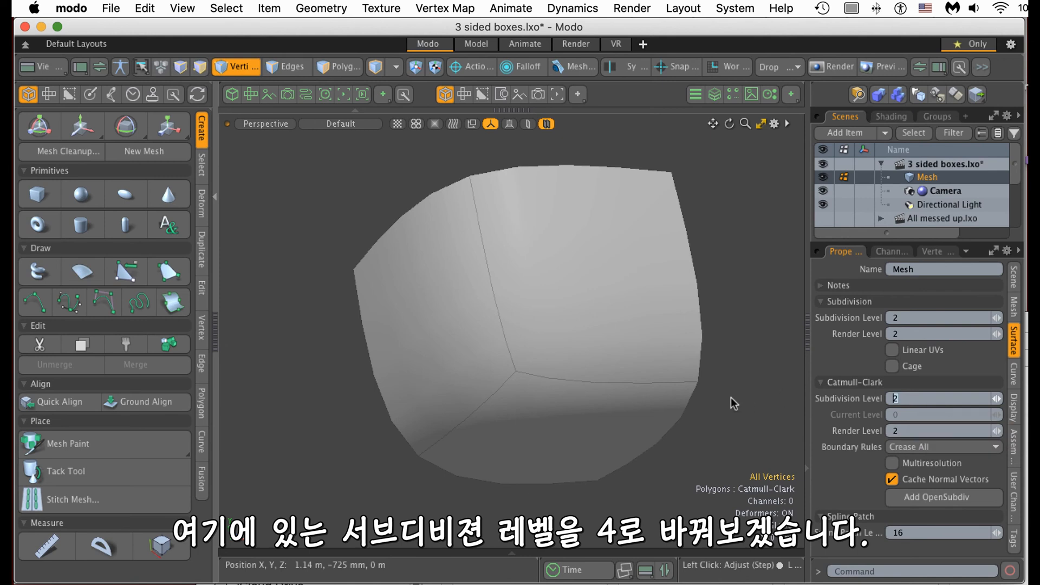
pyautogui.write('4')
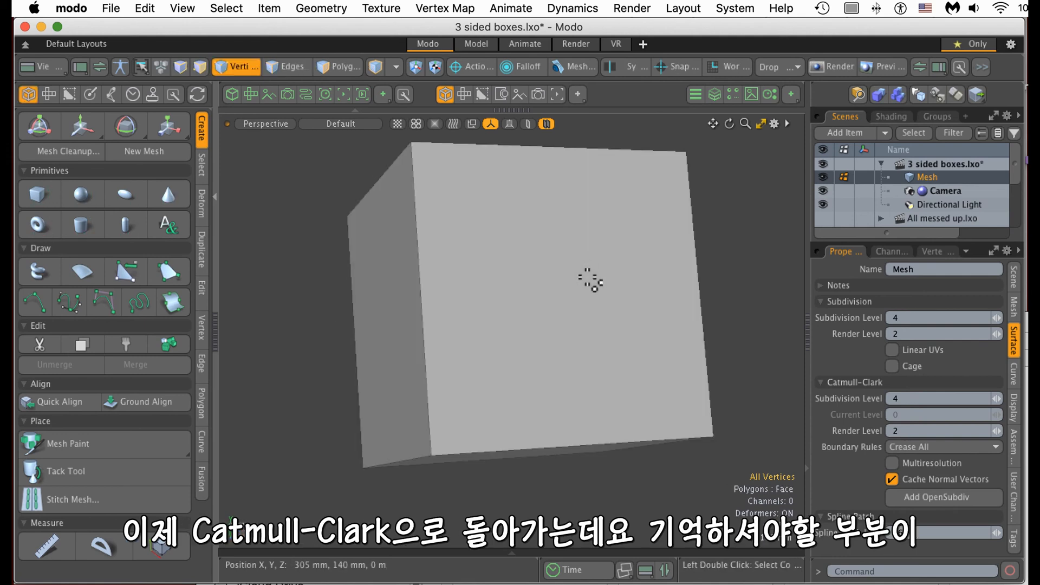
pyautogui.moveTo(781, 321)
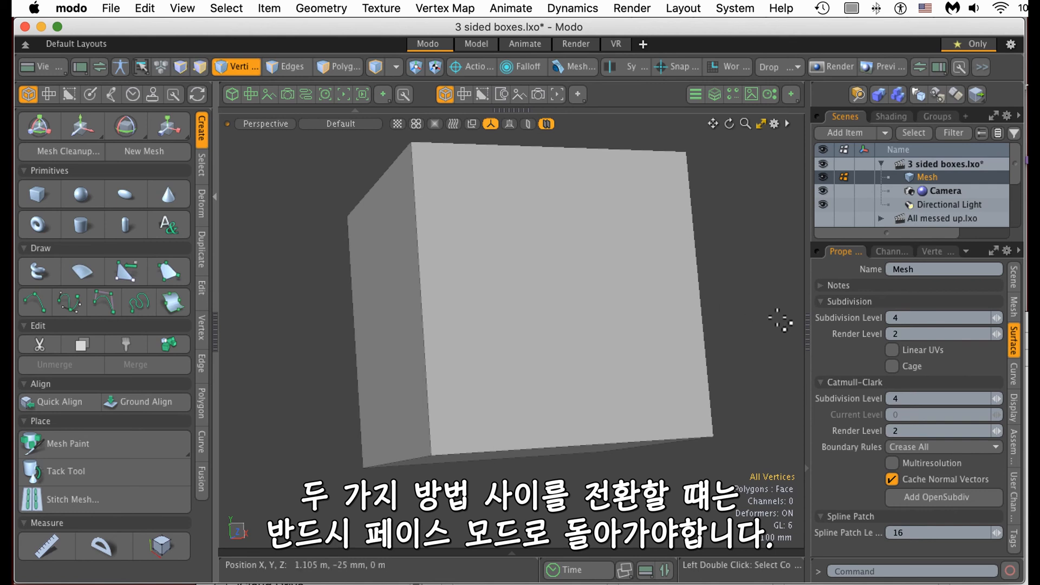
# - Return the box to faces, then convert it to Catmull-Clark at level 4
pyautogui.press('Tab')
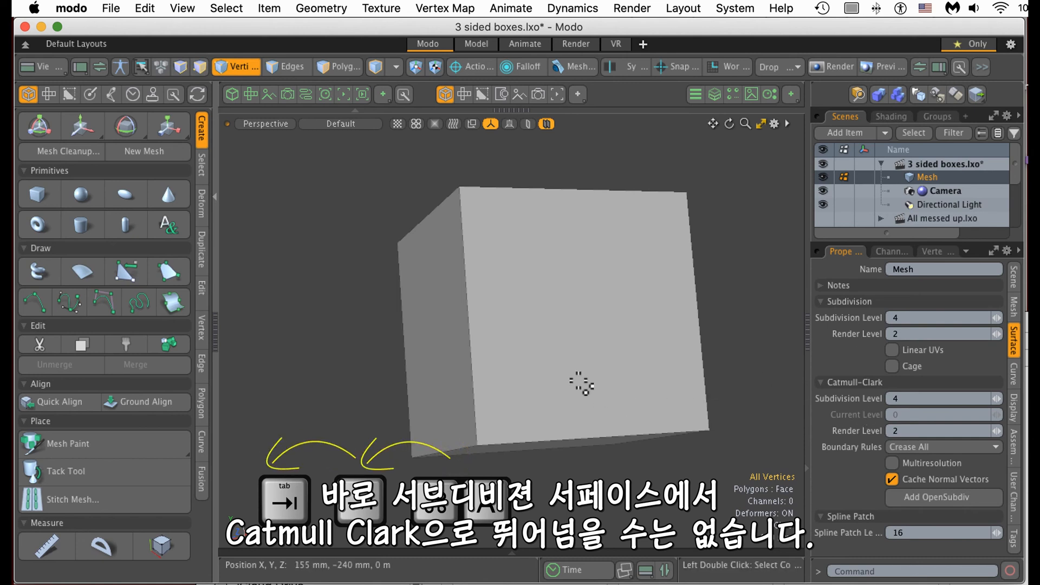
pyautogui.press('shift+tab')
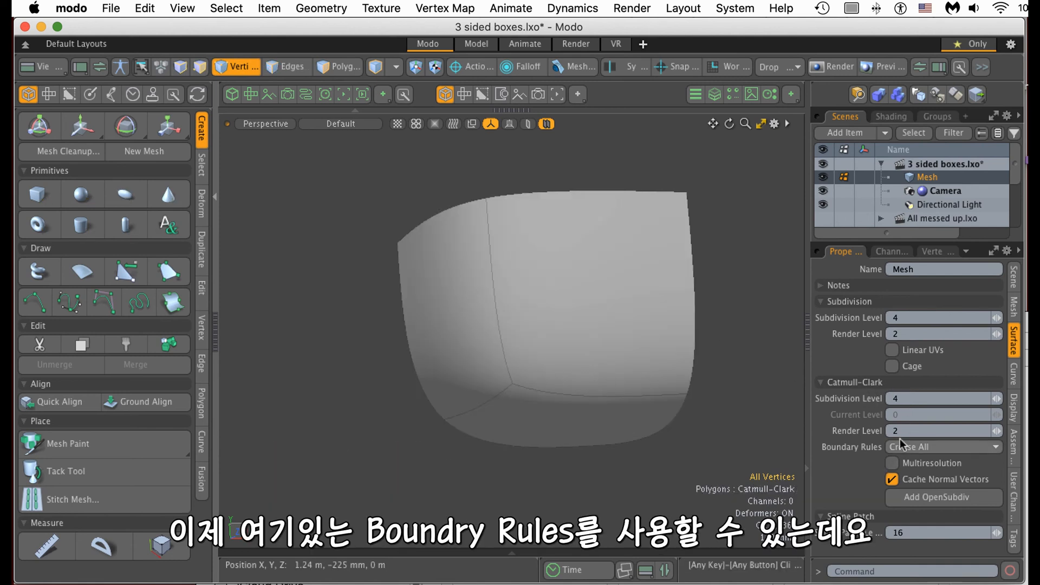
pyautogui.moveTo(838, 456)
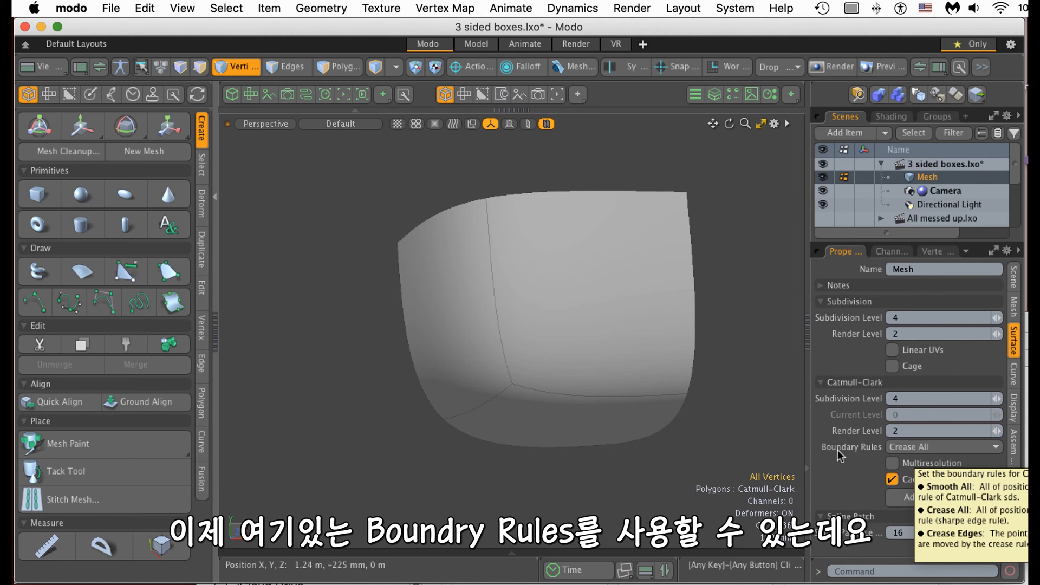
# - Set the Catmull-Clark Boundary Rules to Smooth All so the open edges round off
pyautogui.click(943, 446)
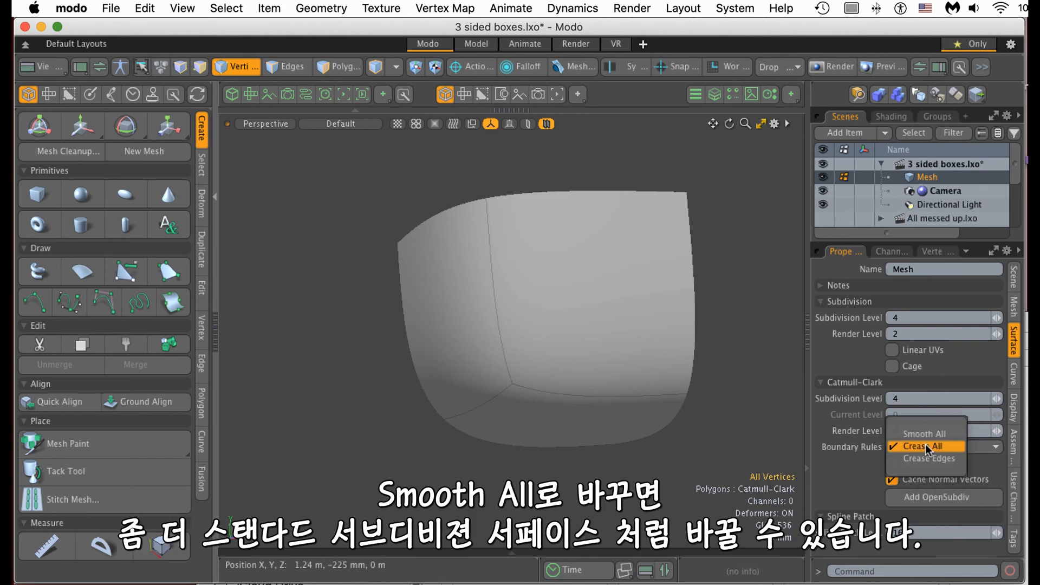
pyautogui.click(925, 434)
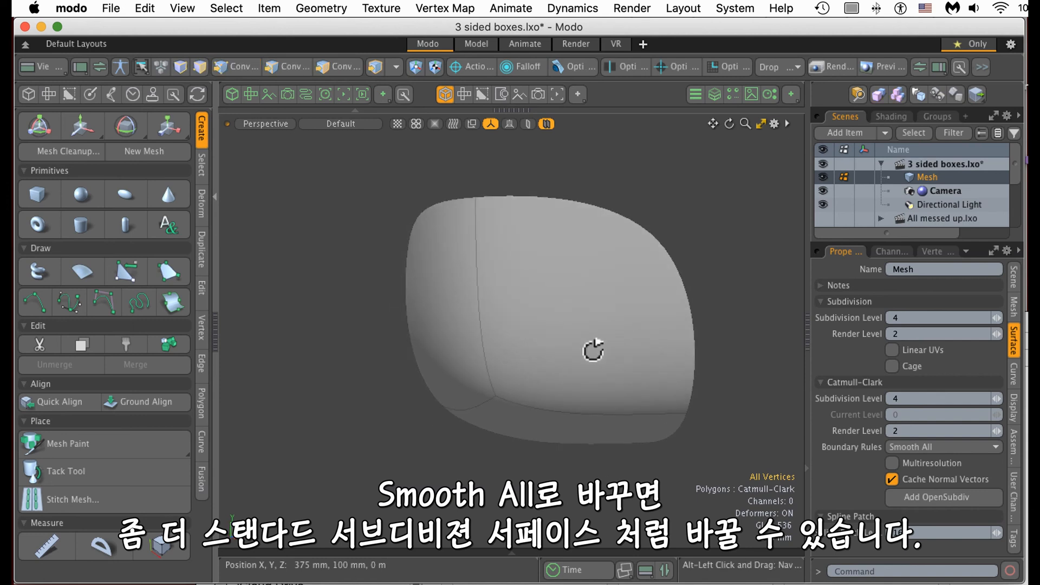
pyautogui.click(235, 66)
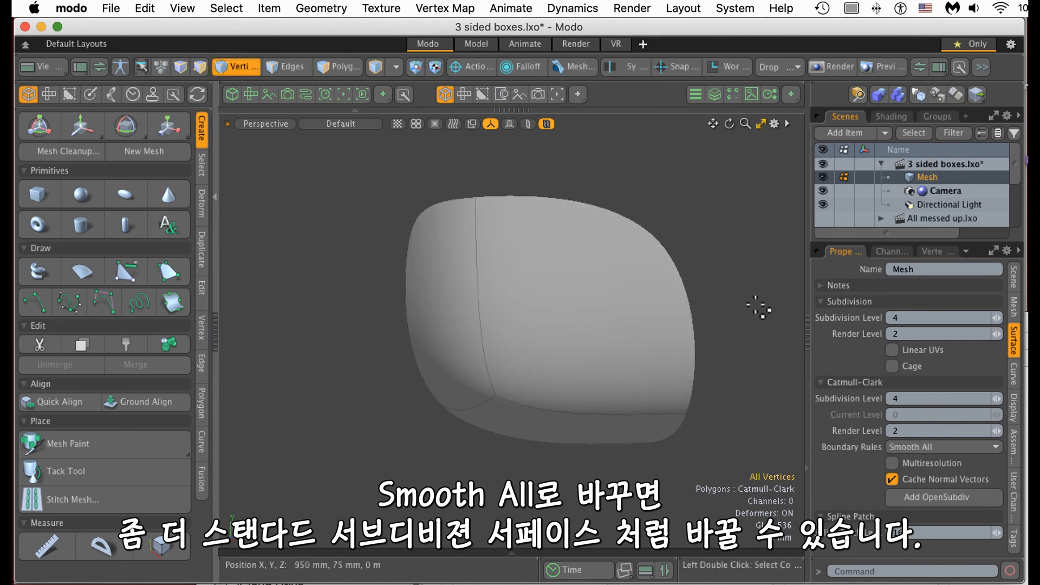
pyautogui.moveTo(667, 357)
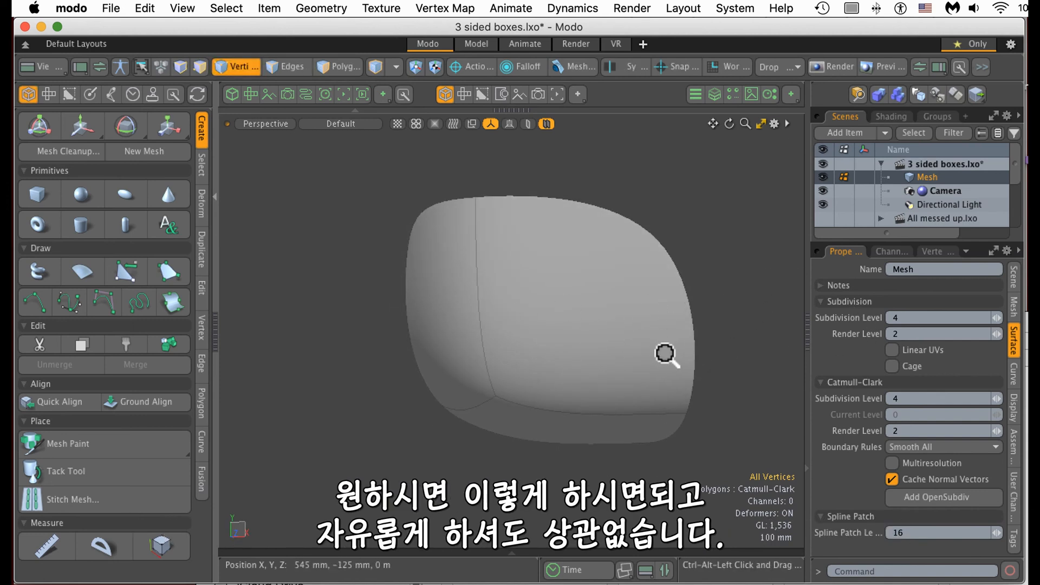